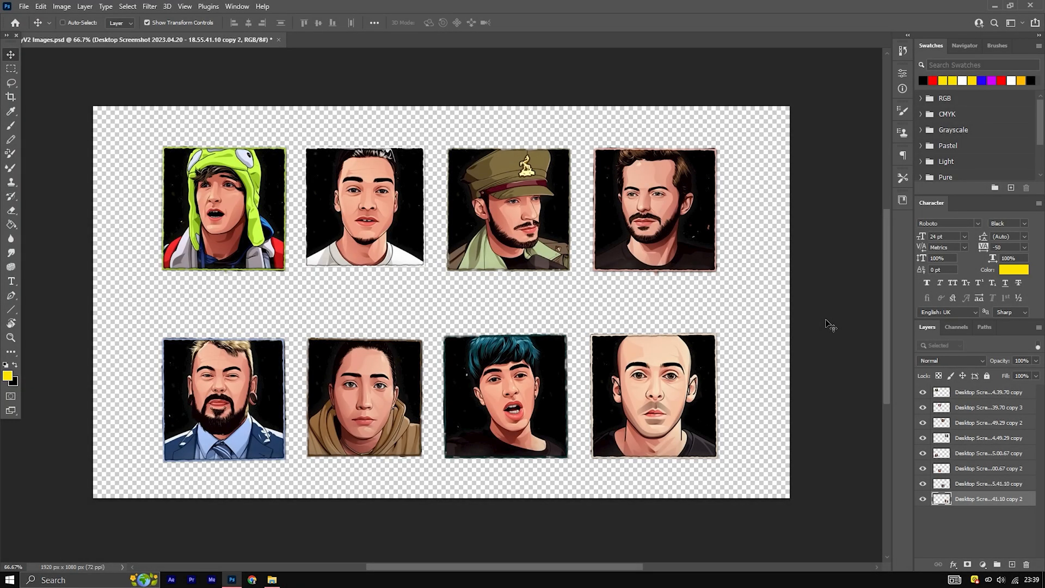
# Step: Import the eight-portrait PSD as a composition with editable layer styles, after checking the reference screenshot
pyautogui.click(533, 40)
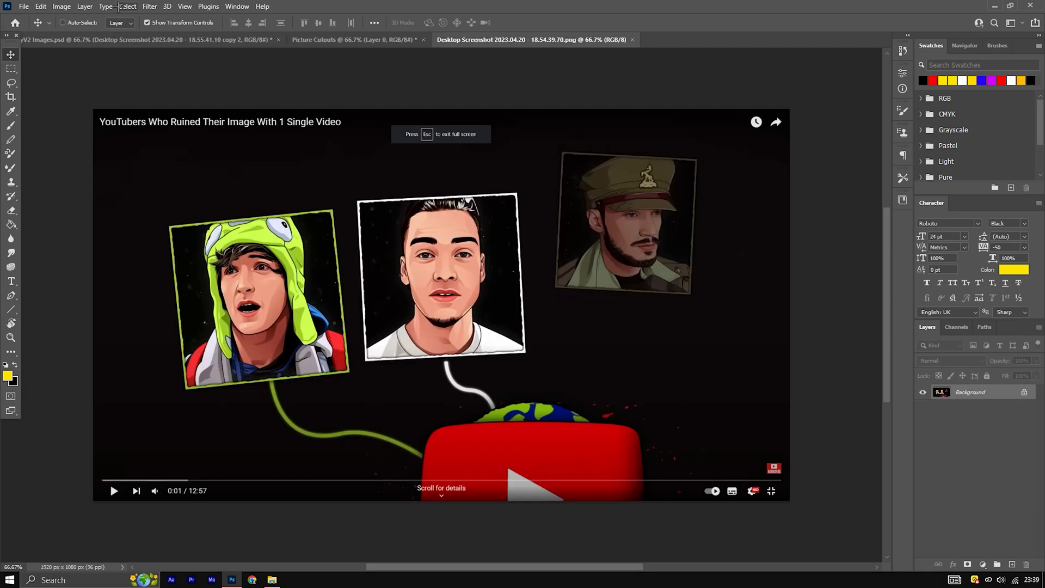
pyautogui.click(126, 7)
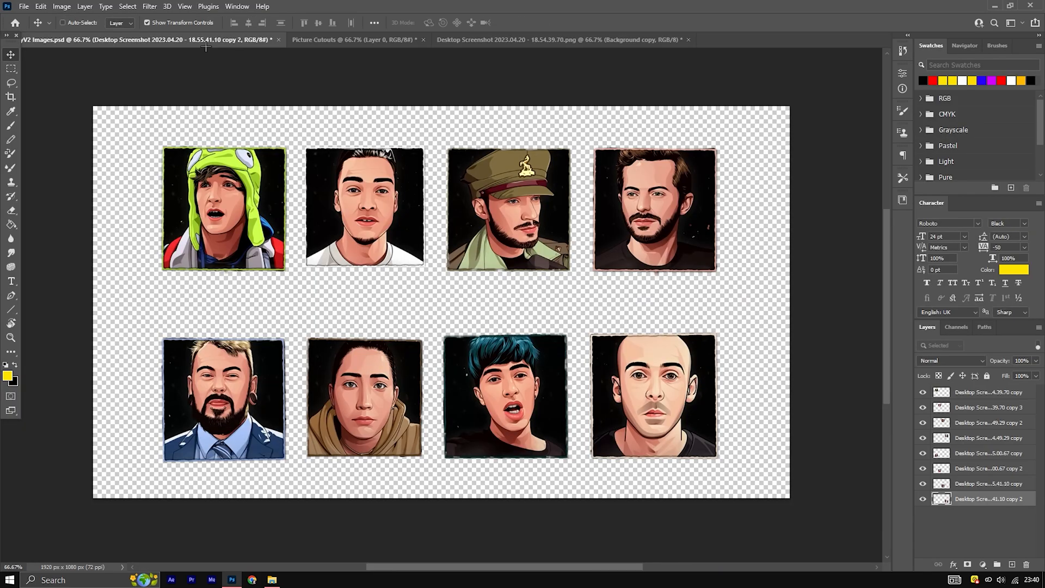
pyautogui.moveTo(265, 76)
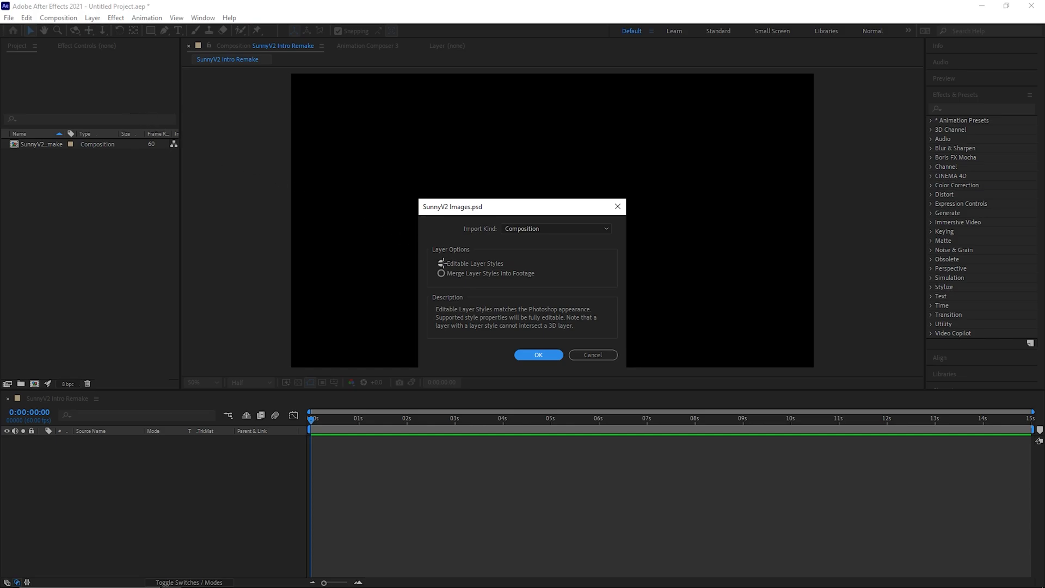
pyautogui.click(440, 264)
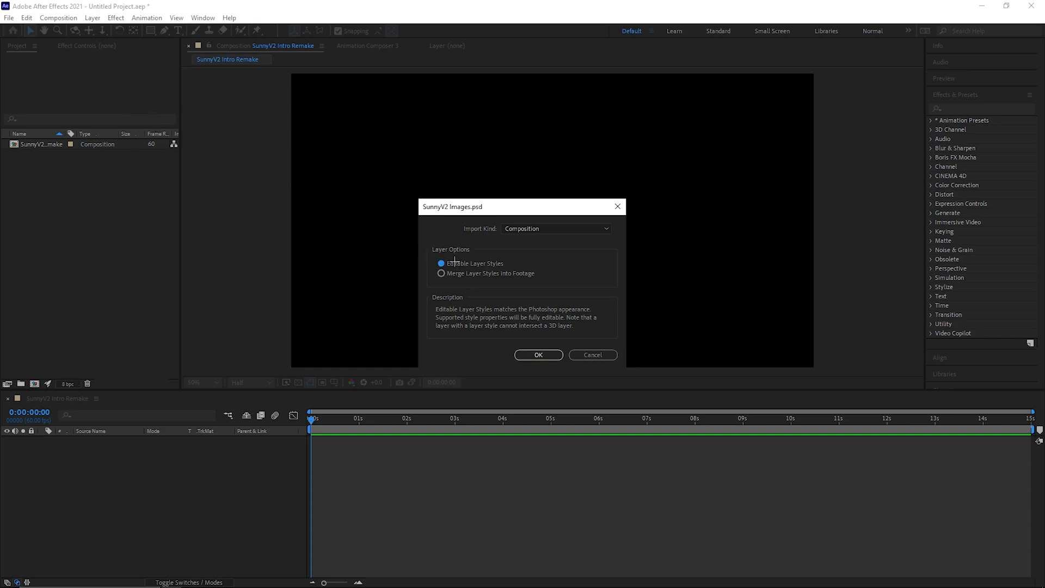
pyautogui.click(537, 355)
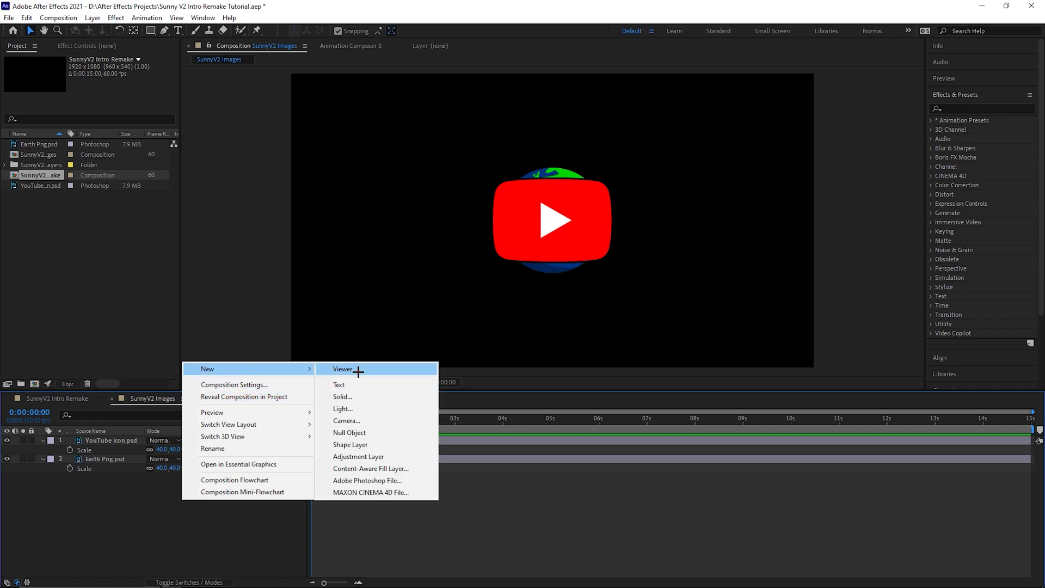
# Step: Create a near-black solid and move it to the bottom beneath the Earth and YouTube icon
pyautogui.click(342, 396)
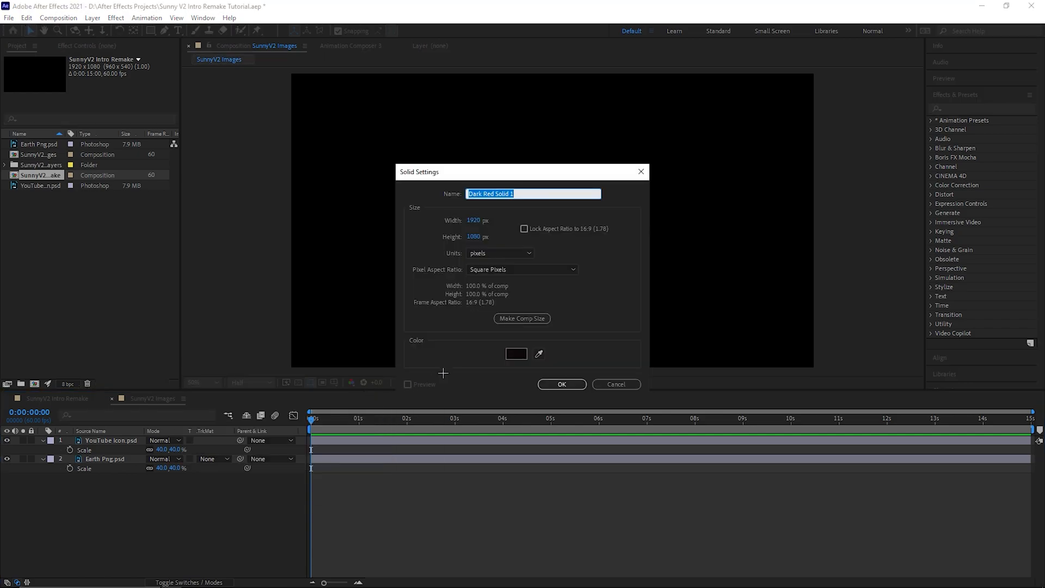
pyautogui.click(516, 353)
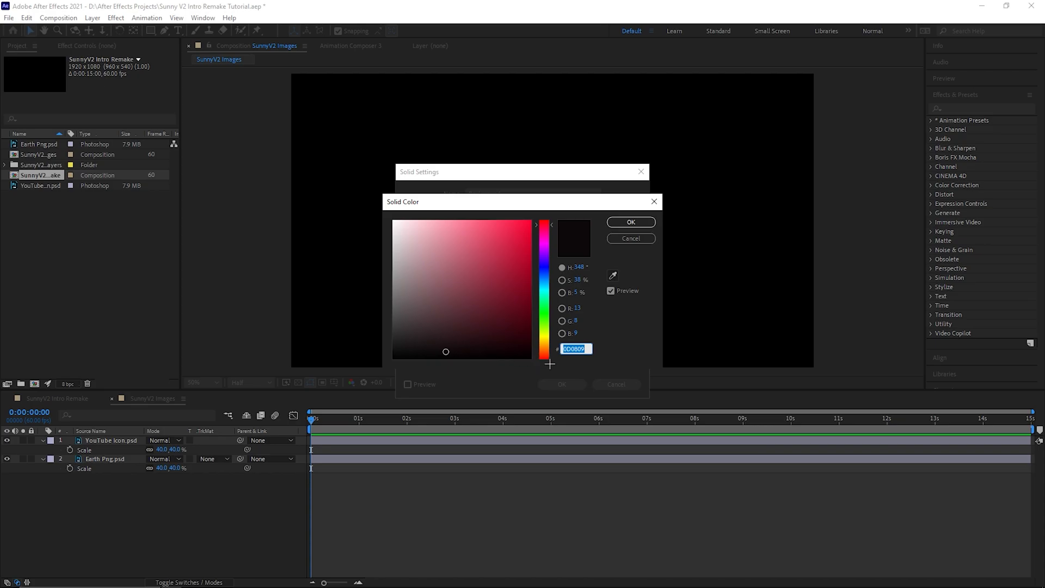
pyautogui.click(629, 221)
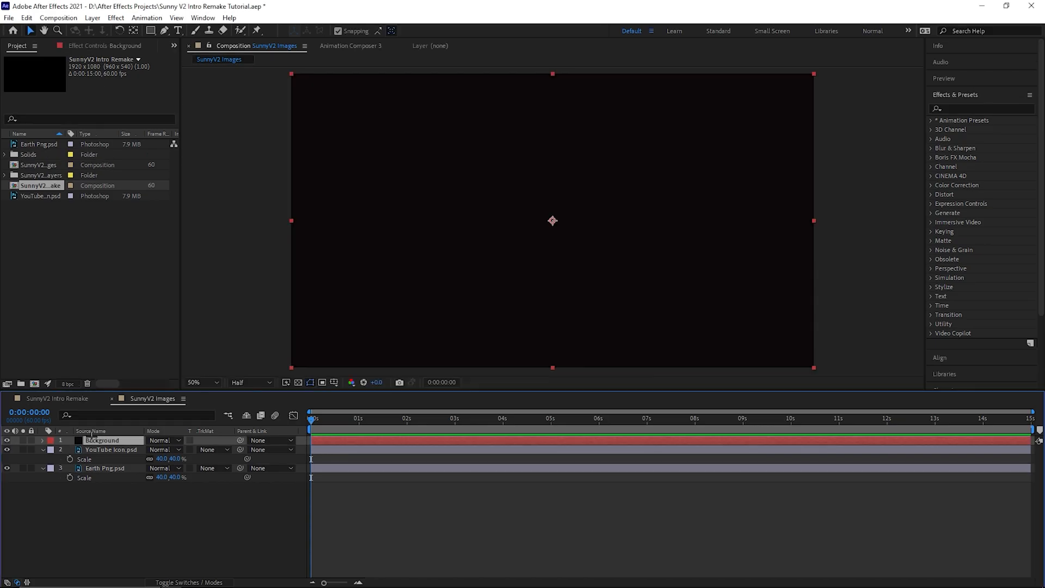
pyautogui.moveTo(103, 439); pyautogui.dragTo(103, 476)
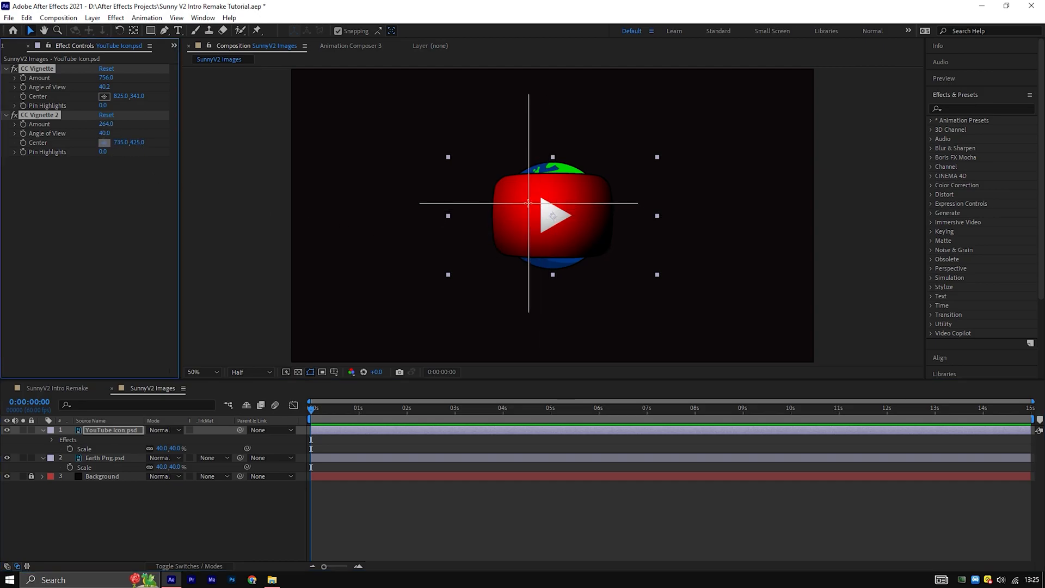
# Step: Drive the Earth's Turbulent Displace evolution with the expression time*3
pyautogui.click(104, 458)
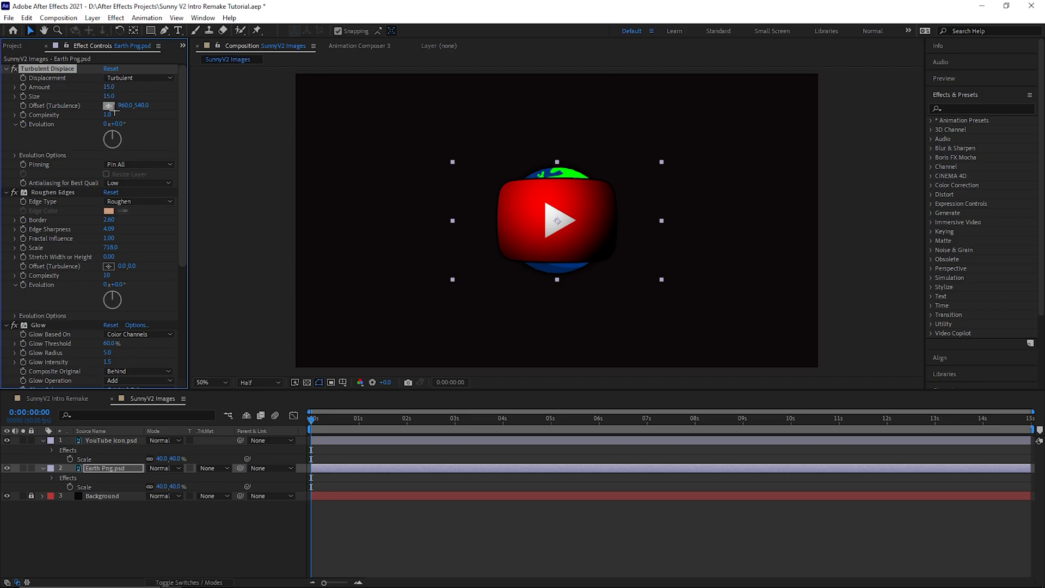
pyautogui.click(14, 155)
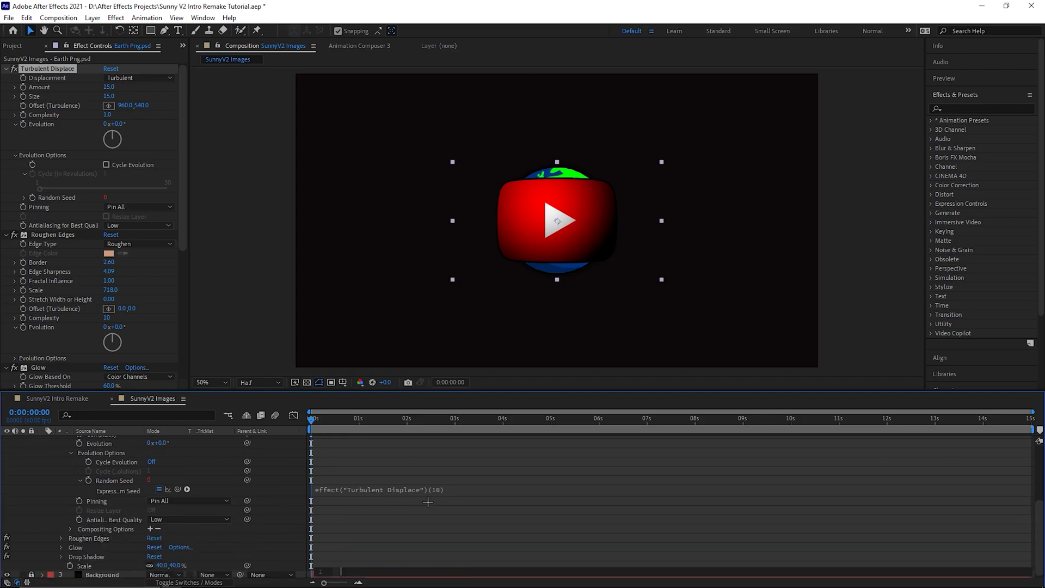
pyautogui.write('time*3')
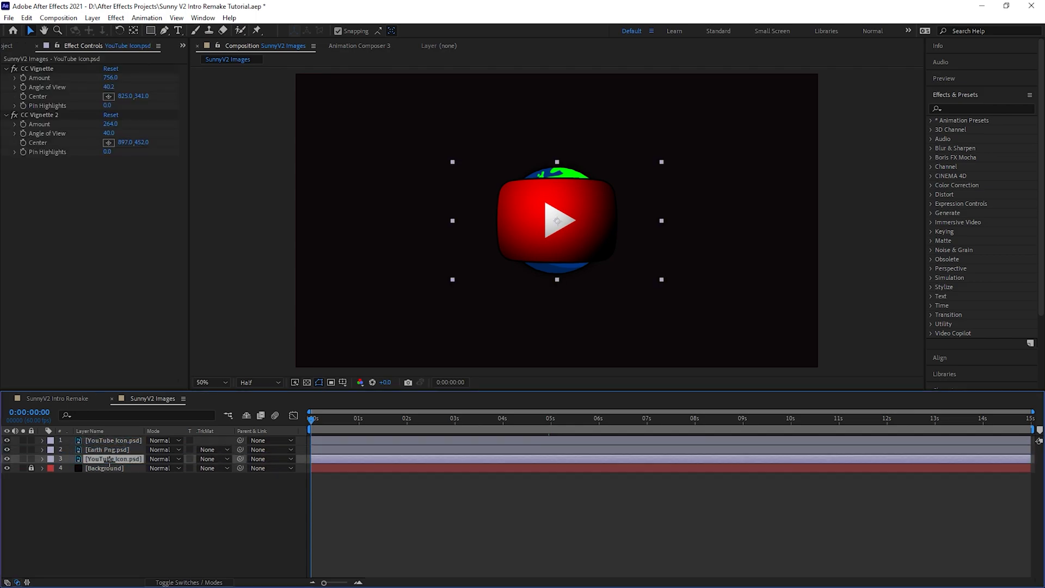
# Step: Rename the duplicate to Particles, keyframe its turbulence evolution, and tint the Particles 2 copy
pyautogui.doubleClick(112, 458)
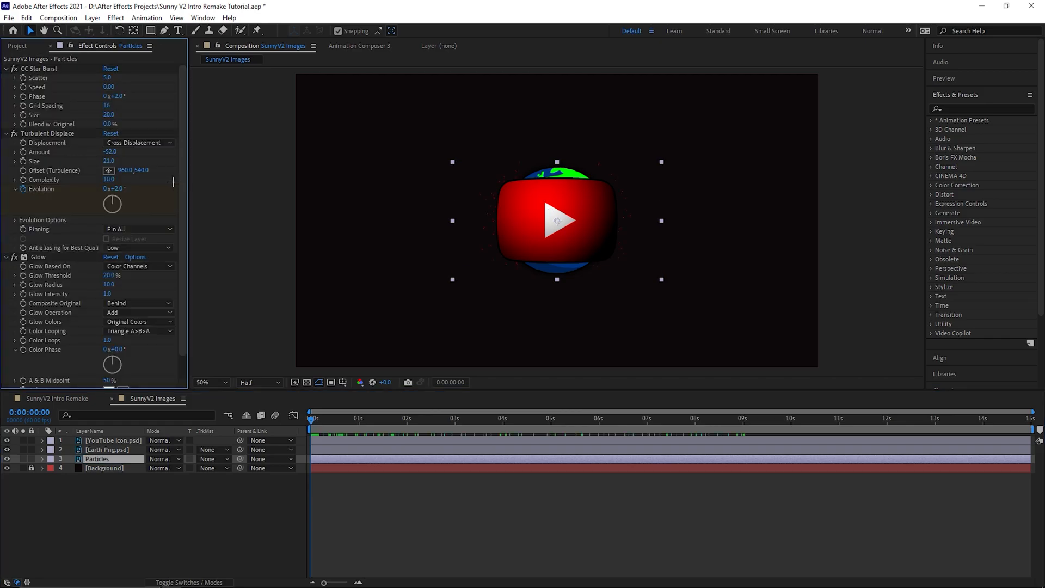
pyautogui.scroll(-3)
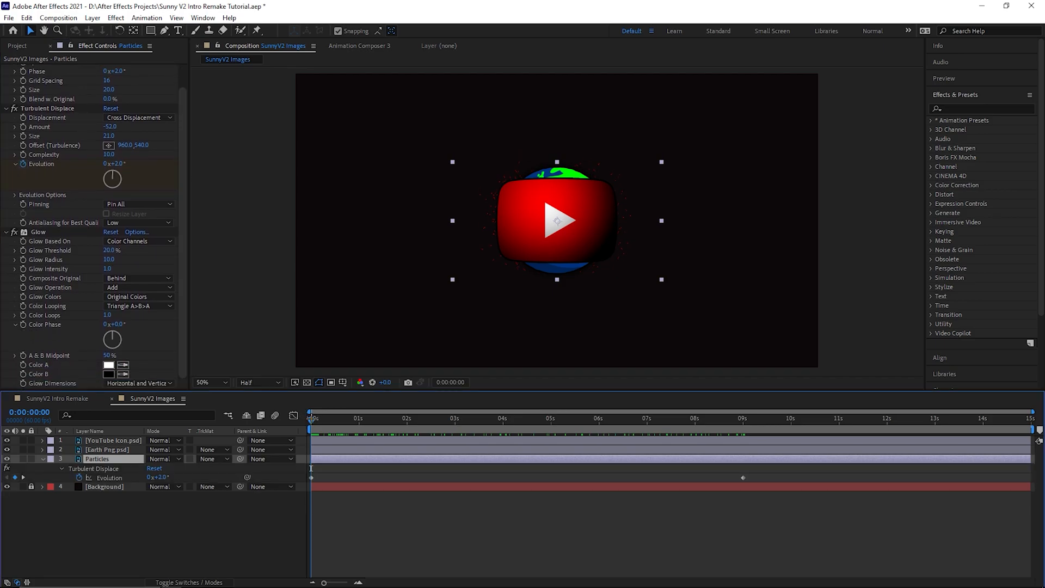
pyautogui.click(704, 418)
pyautogui.write('tint')
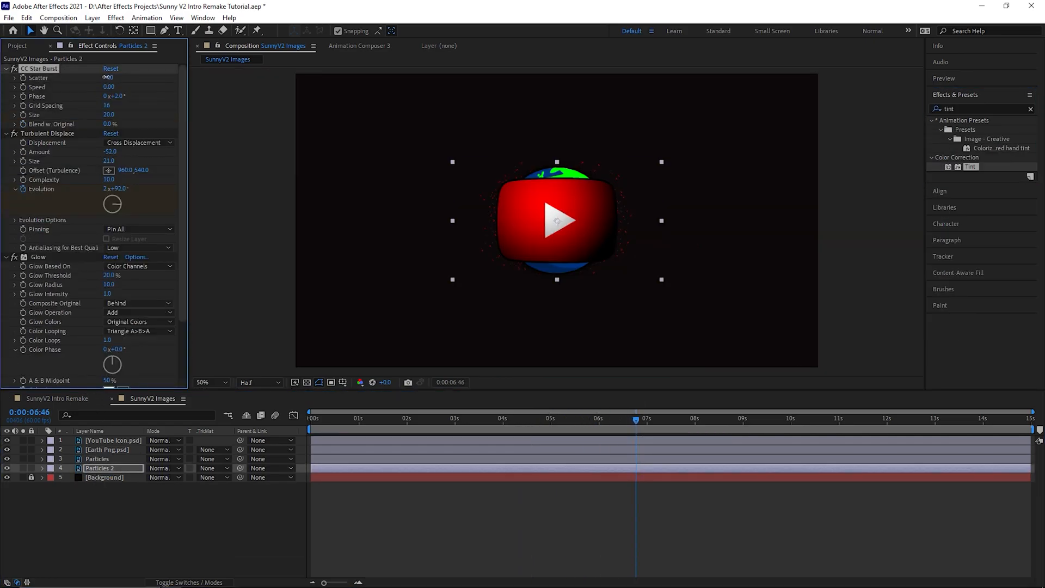
pyautogui.moveTo(108, 77); pyautogui.dragTo(104, 87)
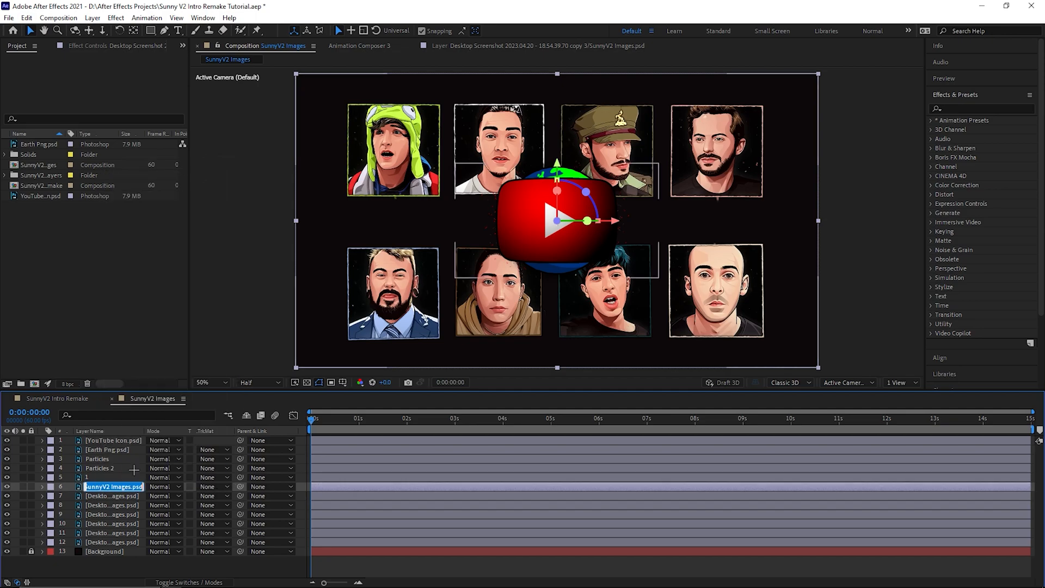
# Step: Convert the portraits into layers and move the playhead to a specific time for arranging the 3D cards
pyautogui.rightClick(114, 486)
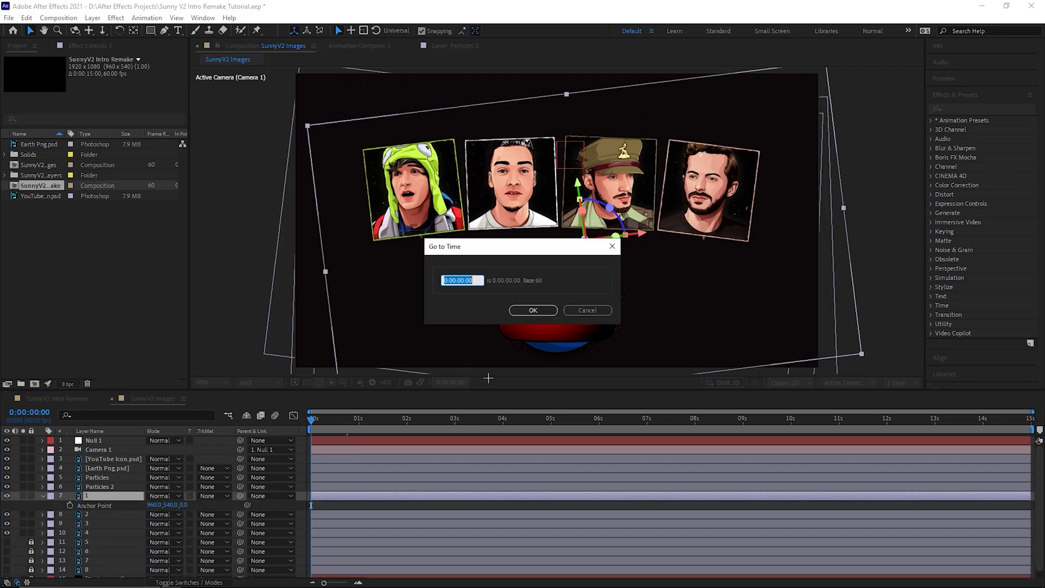
pyautogui.click(532, 310)
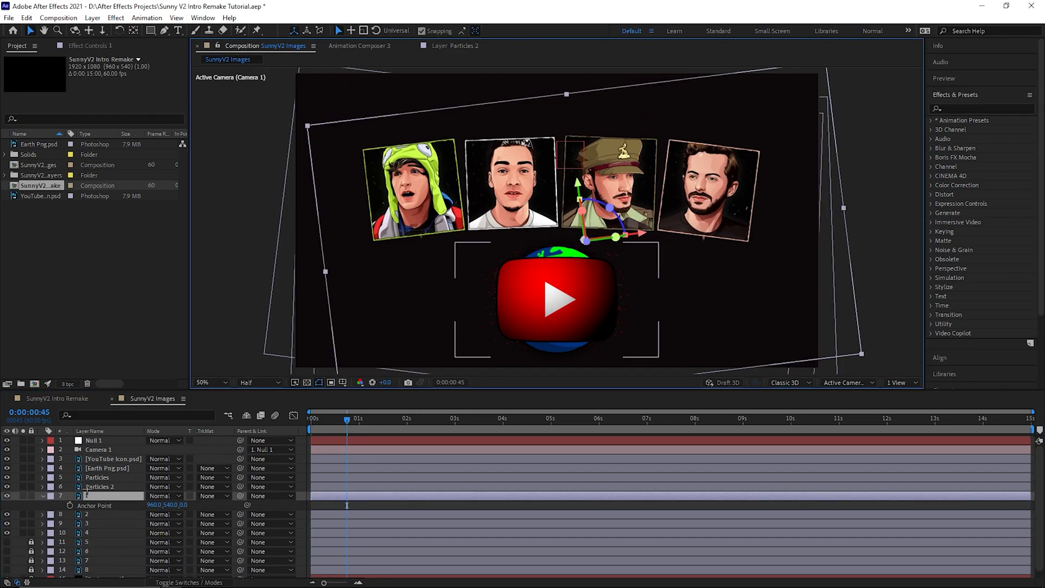
pyautogui.click(310, 417)
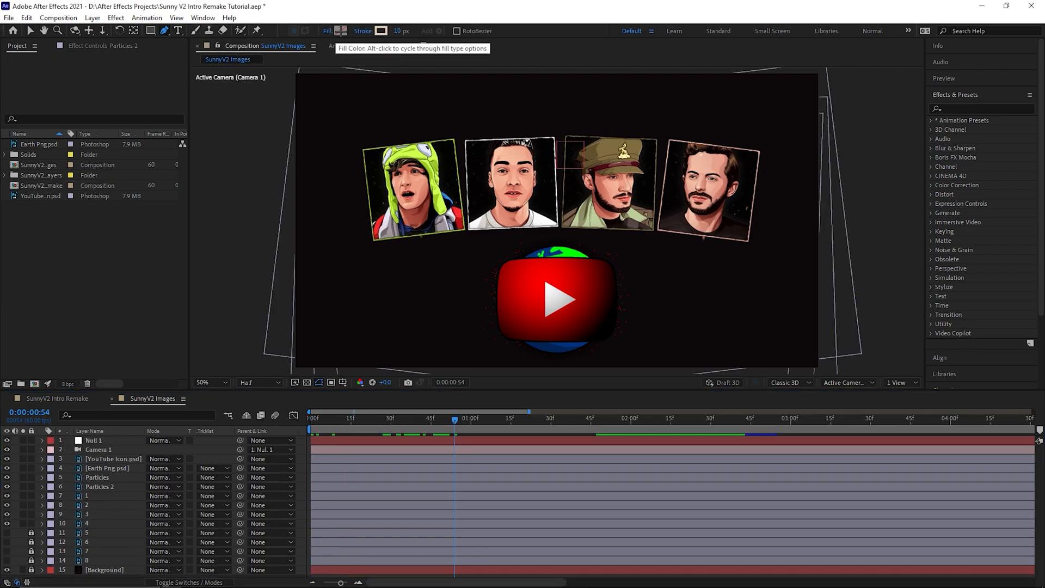
# Step: Draw a no-fill curved pen path from the first card to the Earth and preview its glow mid-animation
pyautogui.click(340, 31)
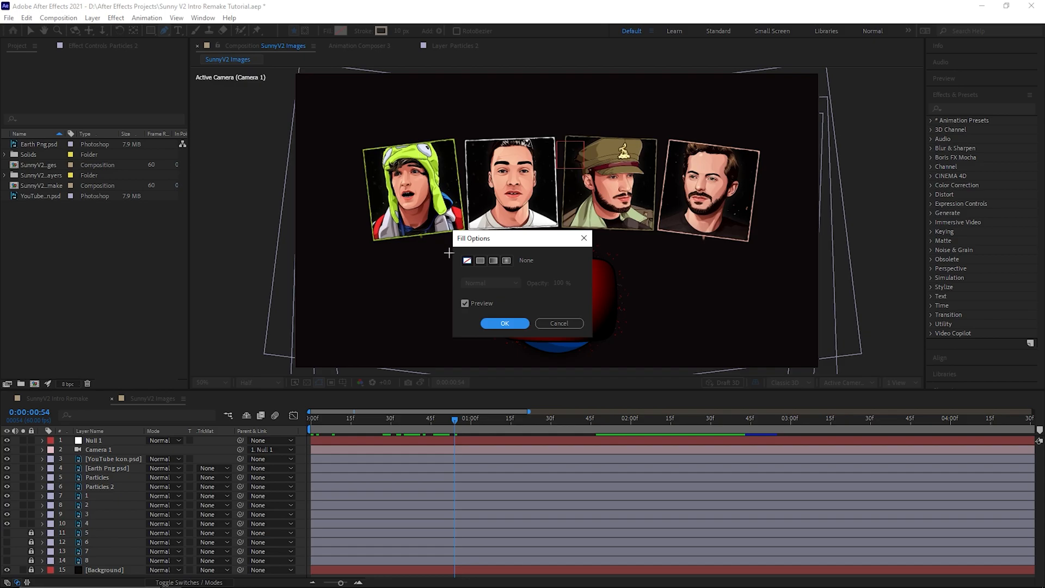
pyautogui.click(504, 324)
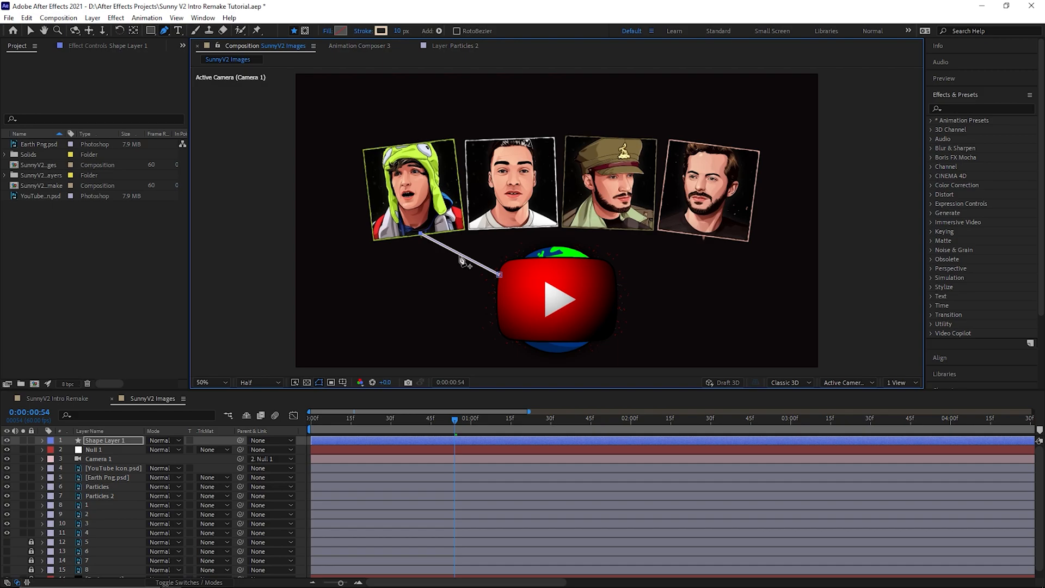
pyautogui.moveTo(458, 259); pyautogui.dragTo(484, 257)
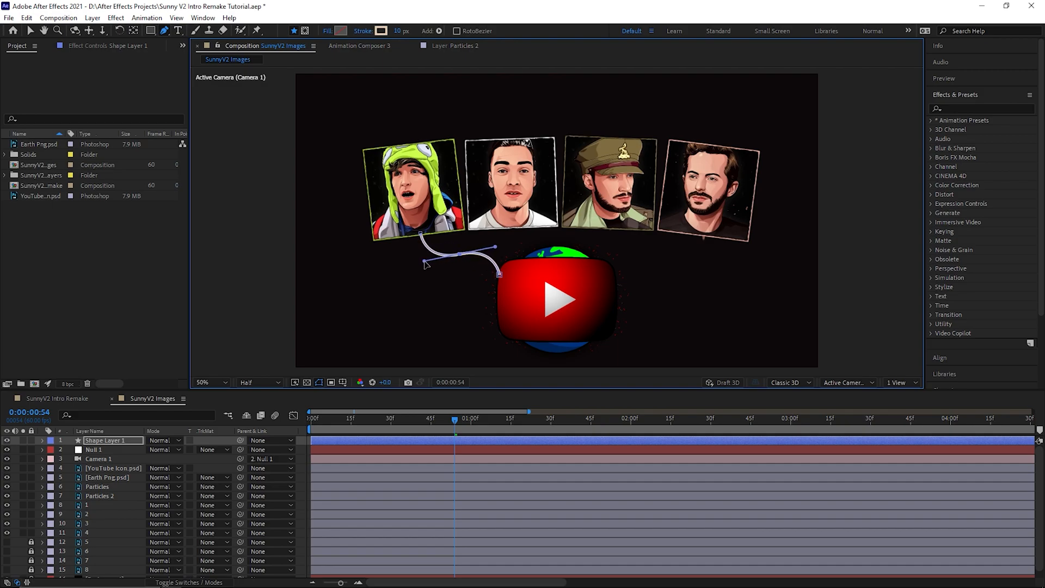
pyautogui.click(518, 418)
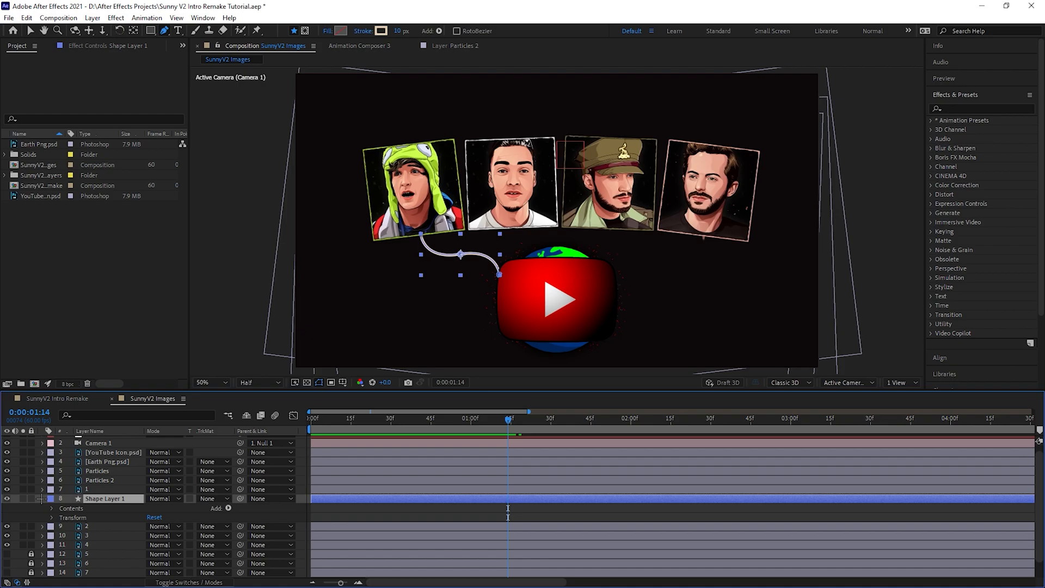
pyautogui.click(51, 508)
pyautogui.write('glow')
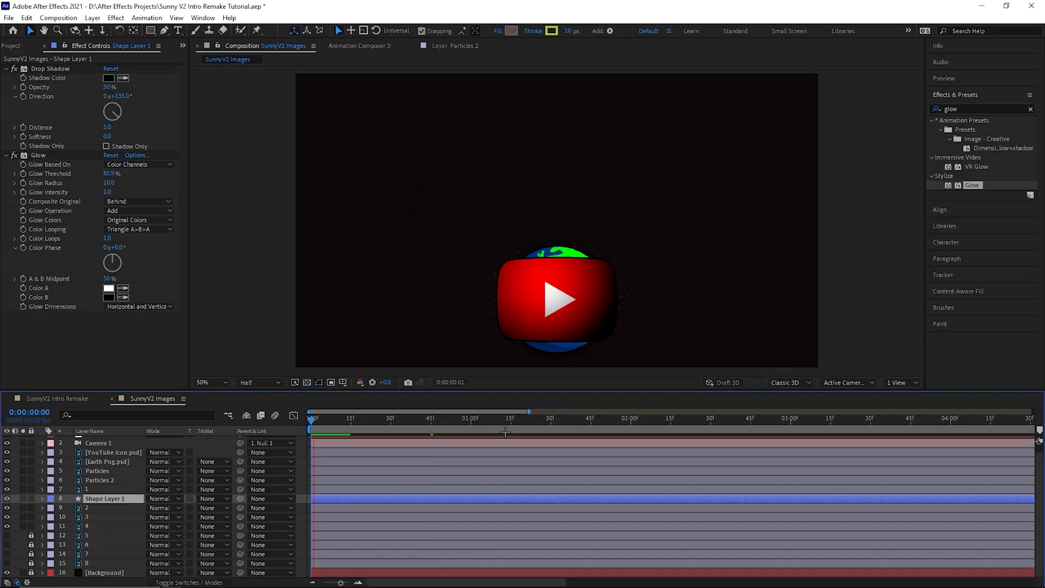
pyautogui.click(536, 430)
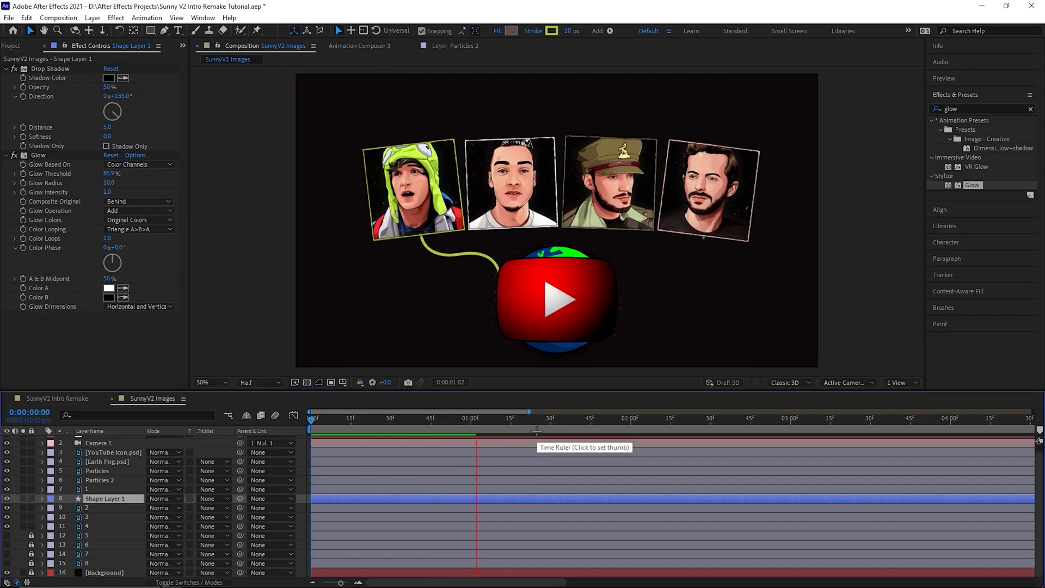
pyautogui.click(459, 418)
pyautogui.write('transform')
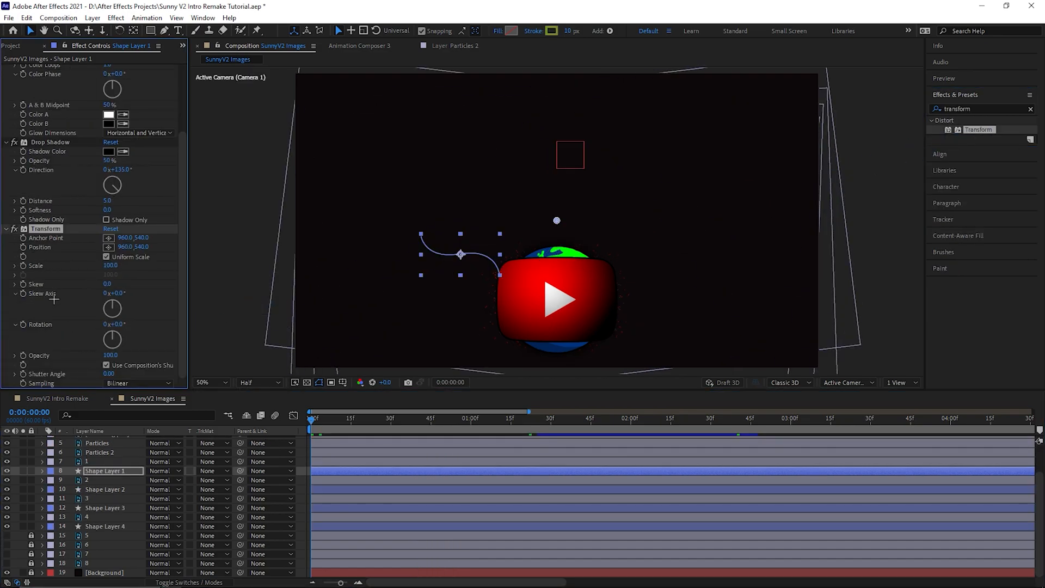
# Step: Switch tools with the W shortcut while offsetting the duplicated connector lines
pyautogui.write('w')
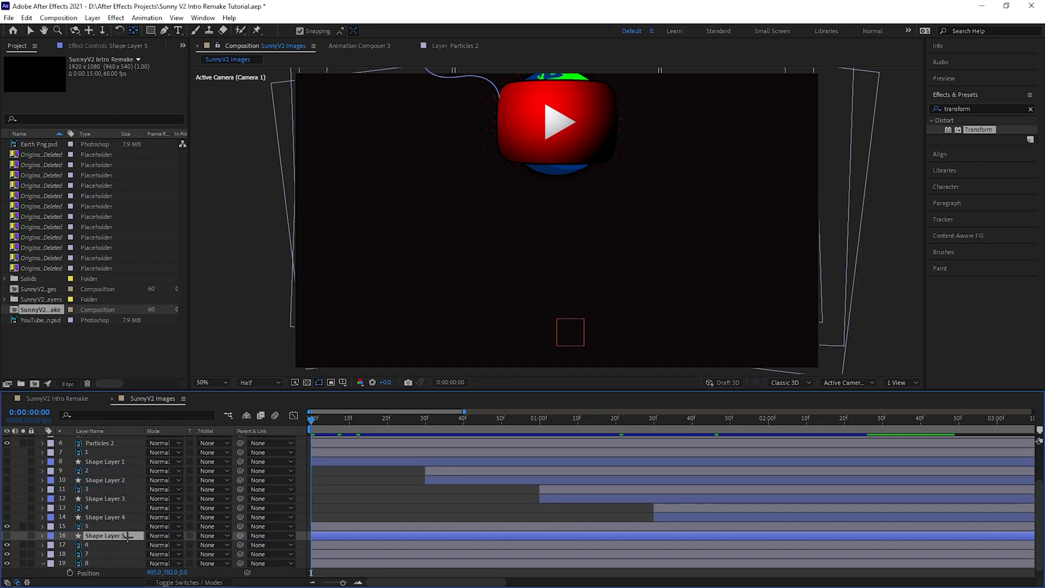
# Step: Duplicate and select the fifth and sixth connector lines and jump to the times where they start
pyautogui.rightClick(107, 535)
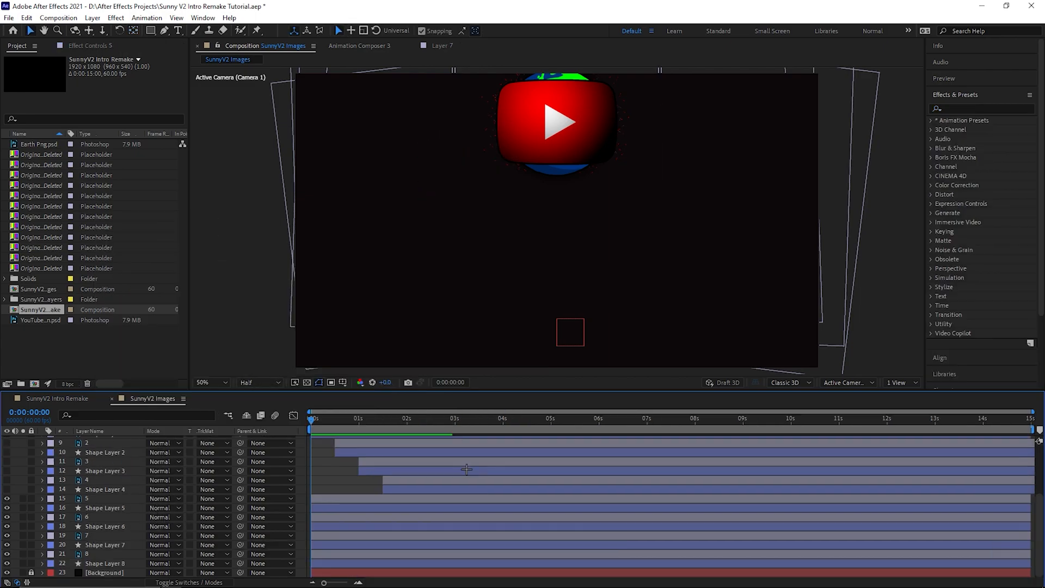
pyautogui.click(385, 418)
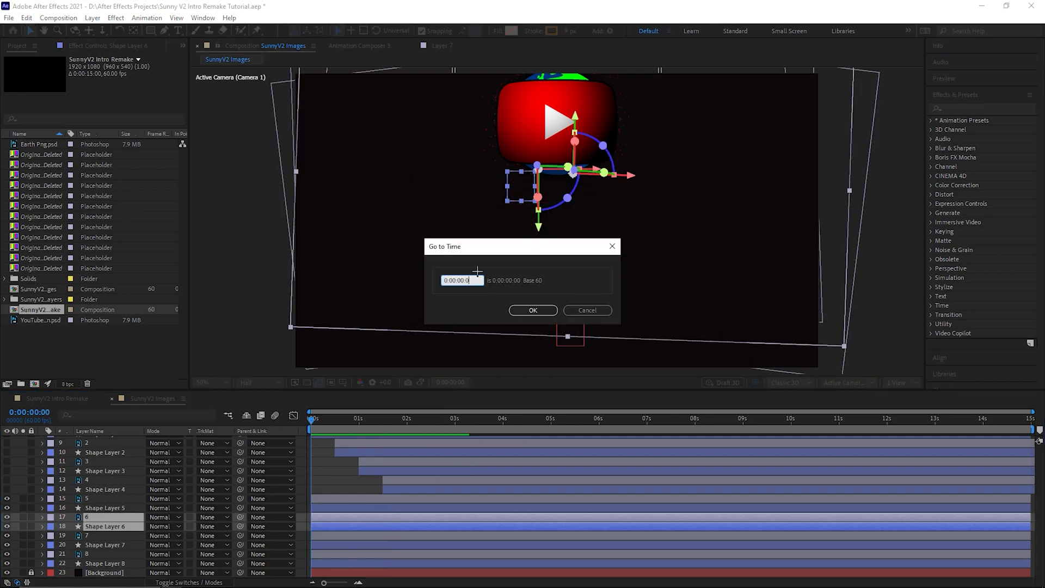
pyautogui.click(532, 310)
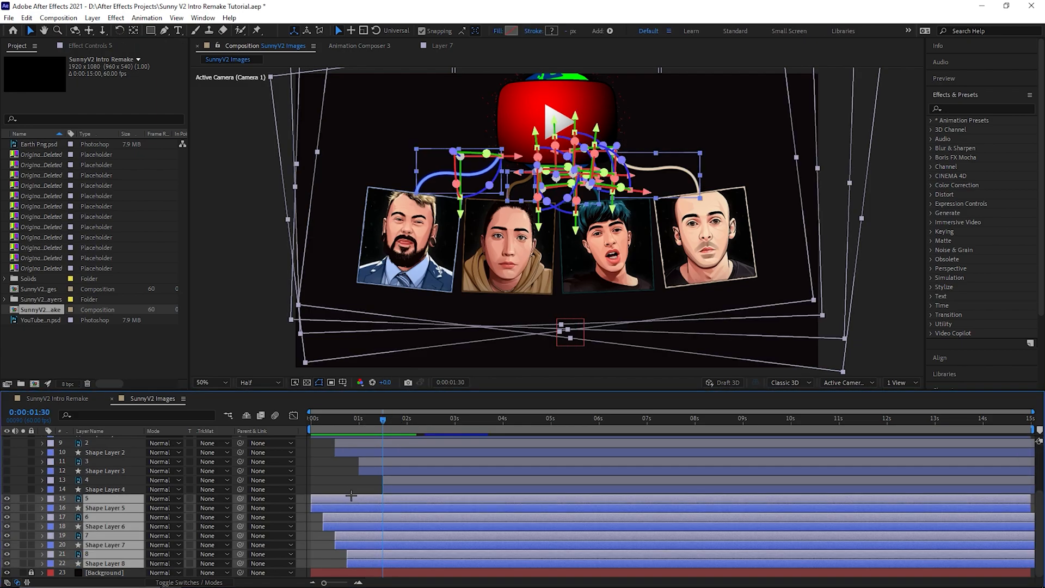
pyautogui.click(406, 418)
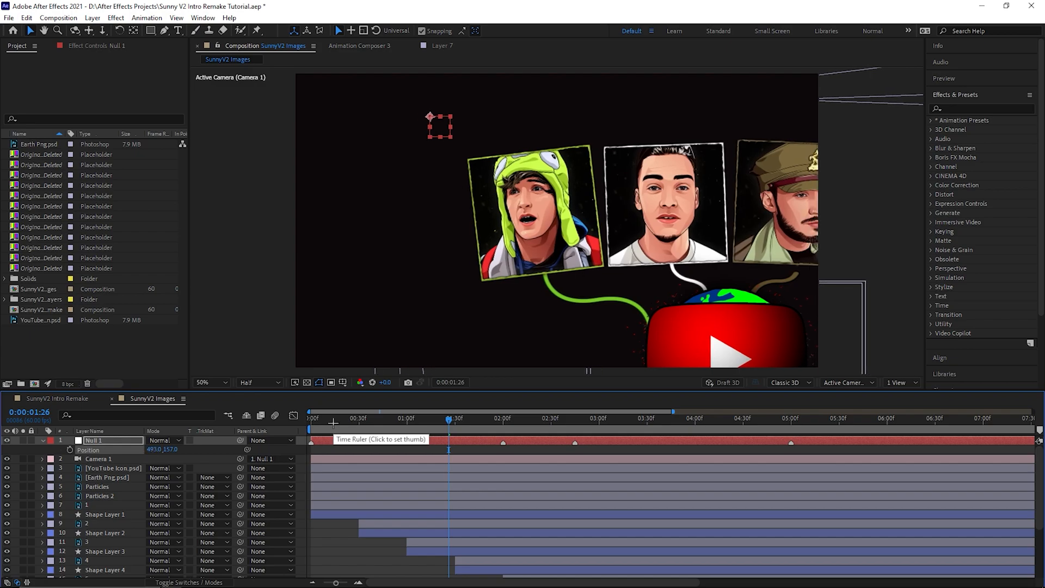
# Step: At the two-second mark, drag the null so the view frames the lower row of portrait cards
pyautogui.click(503, 418)
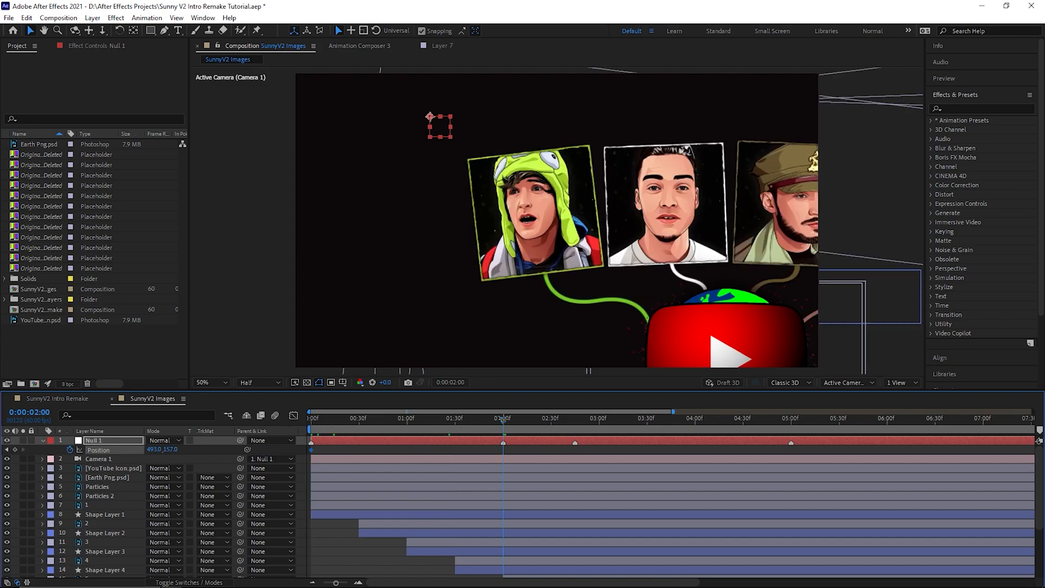
pyautogui.moveTo(430, 124); pyautogui.dragTo(578, 117)
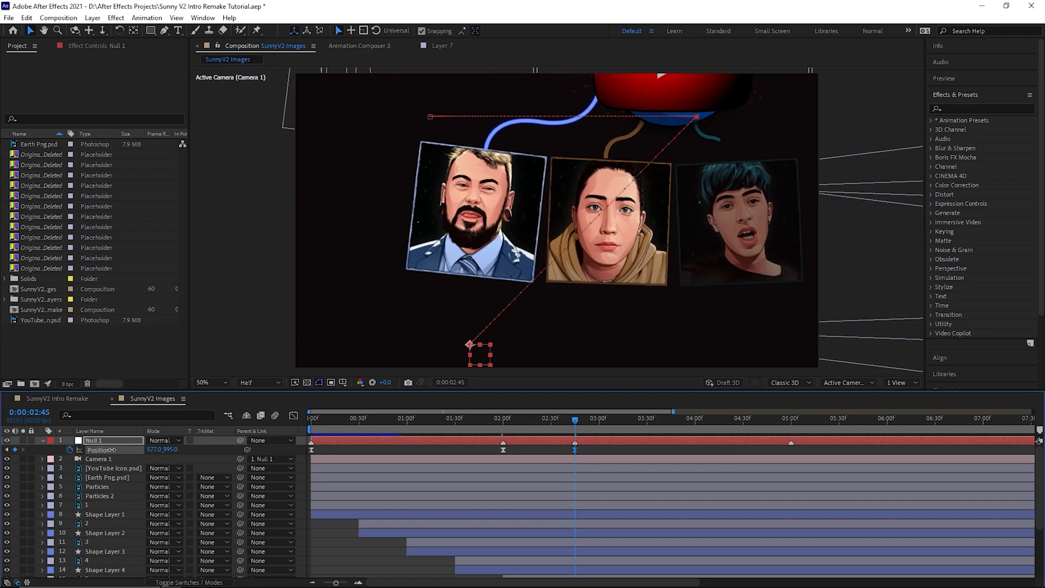
pyautogui.moveTo(480, 351); pyautogui.dragTo(433, 348)
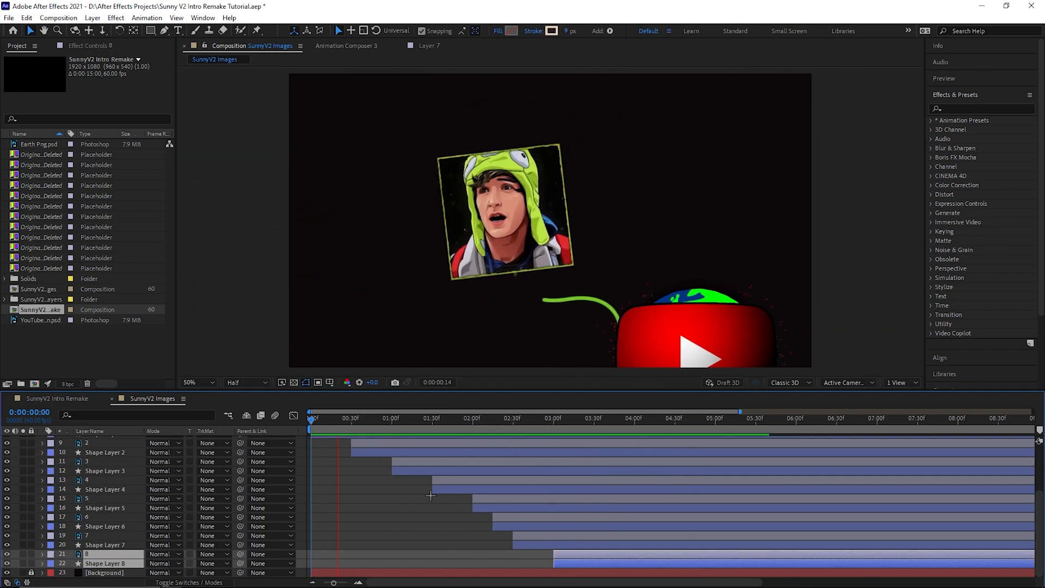
# Step: Reveal Camera 1's transform and check its sideways pan at several keyframe times
pyautogui.click(497, 418)
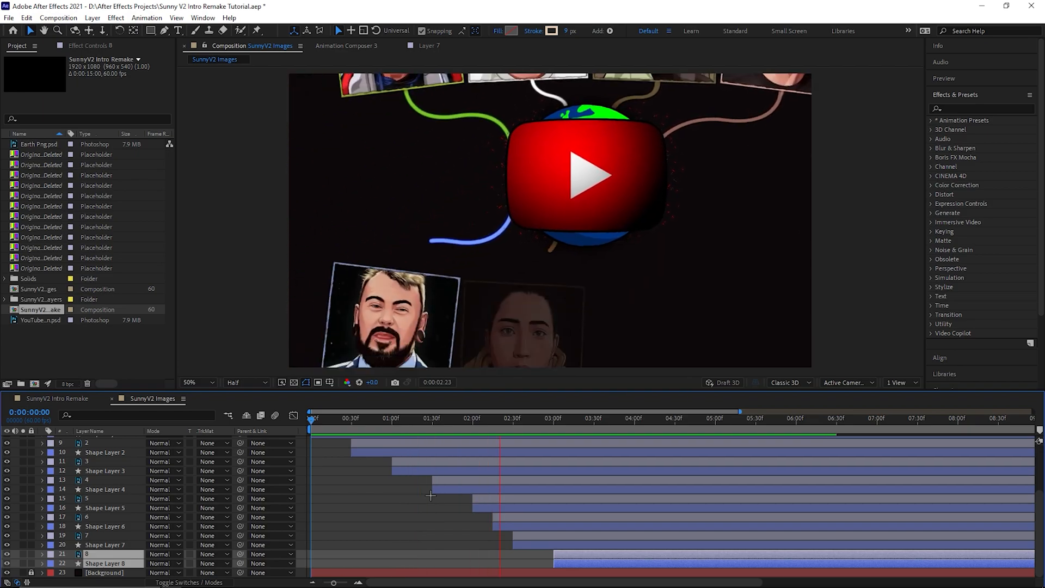
pyautogui.click(659, 418)
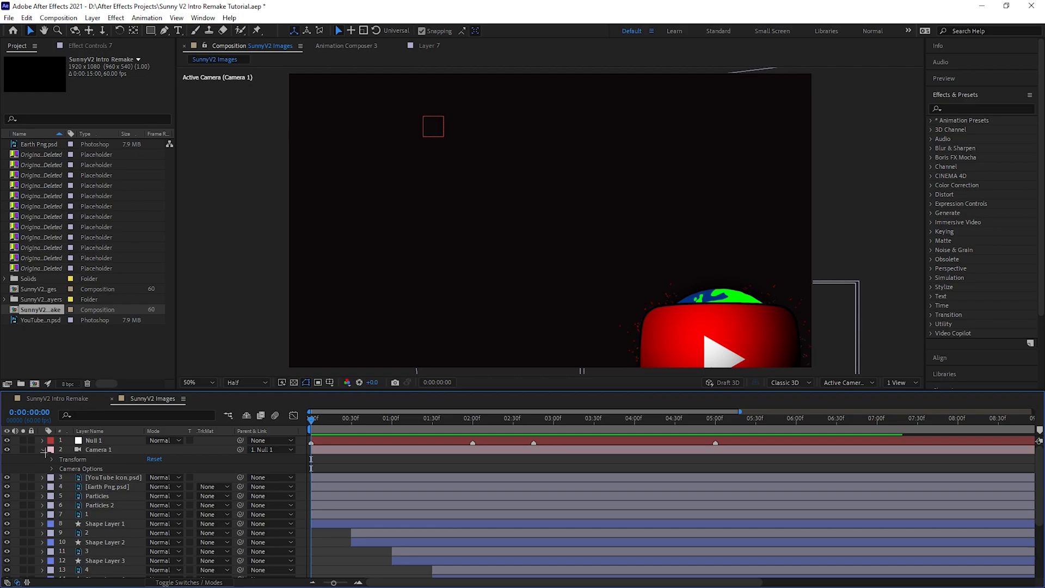
pyautogui.click(42, 450)
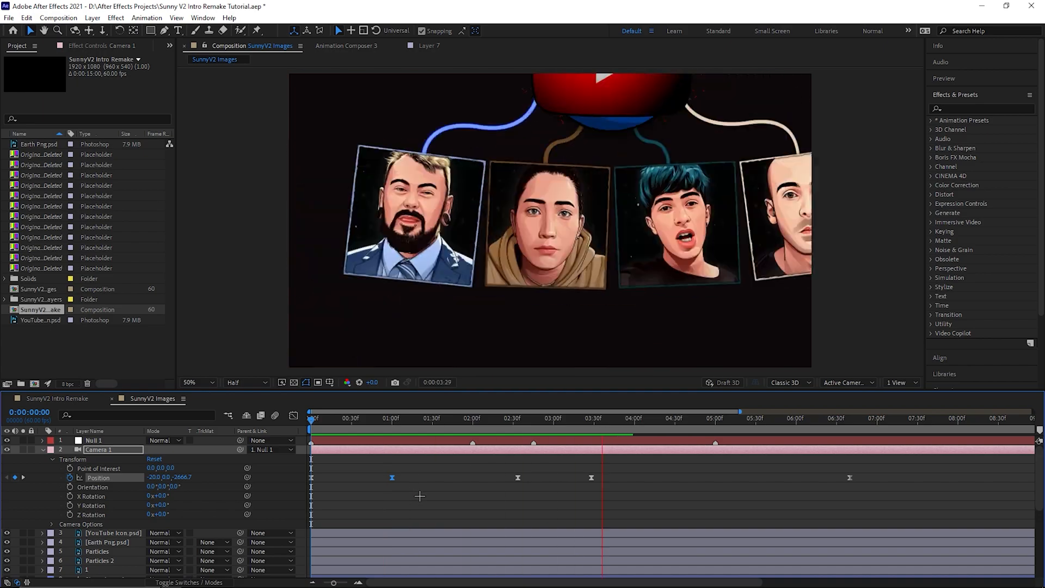
pyautogui.click(473, 418)
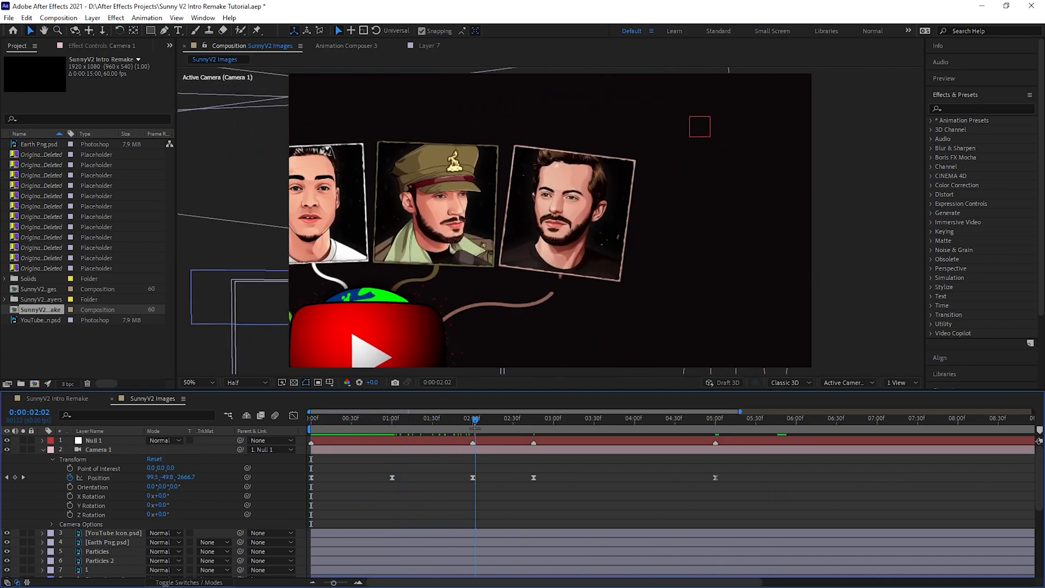
pyautogui.click(656, 418)
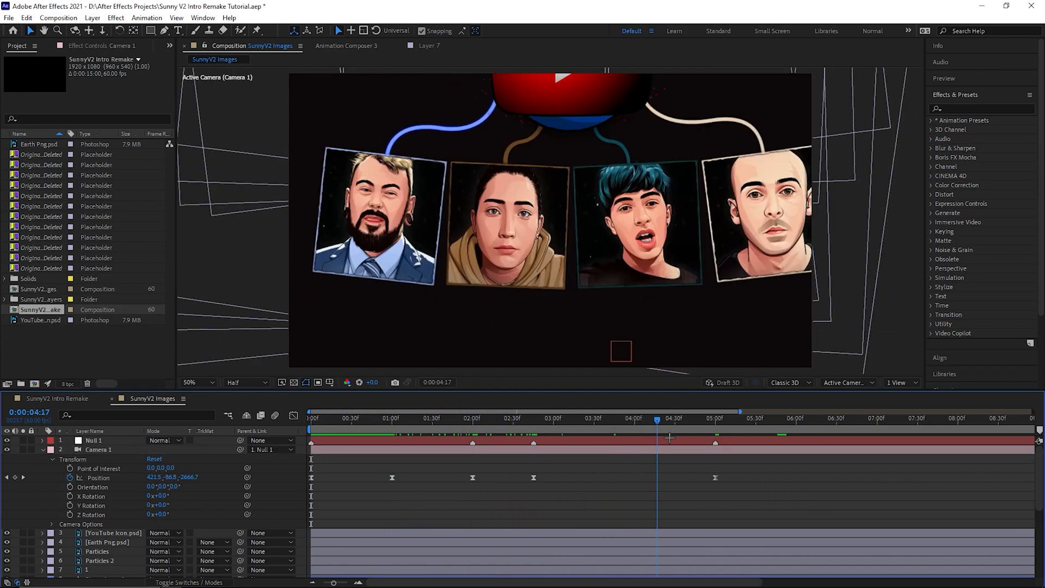